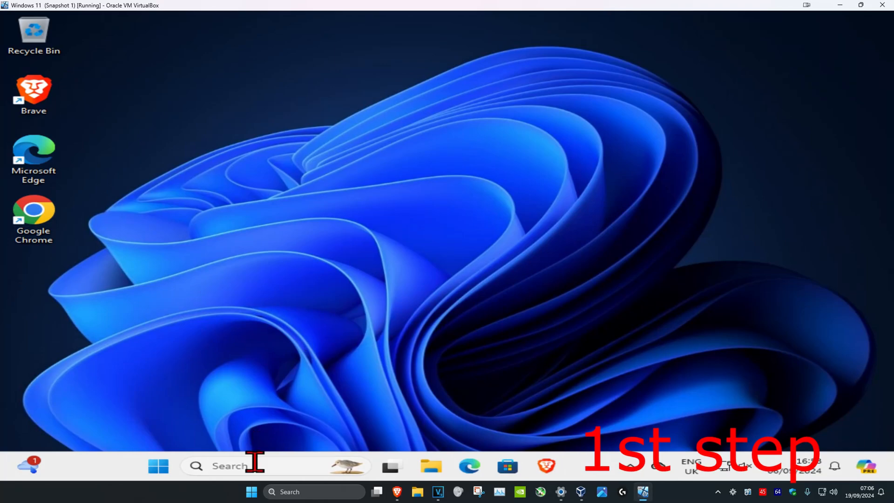
Step: Launch Device Manager from a 'devi' search and refresh the computer's device tree
{"action": "type", "text": "devi"}
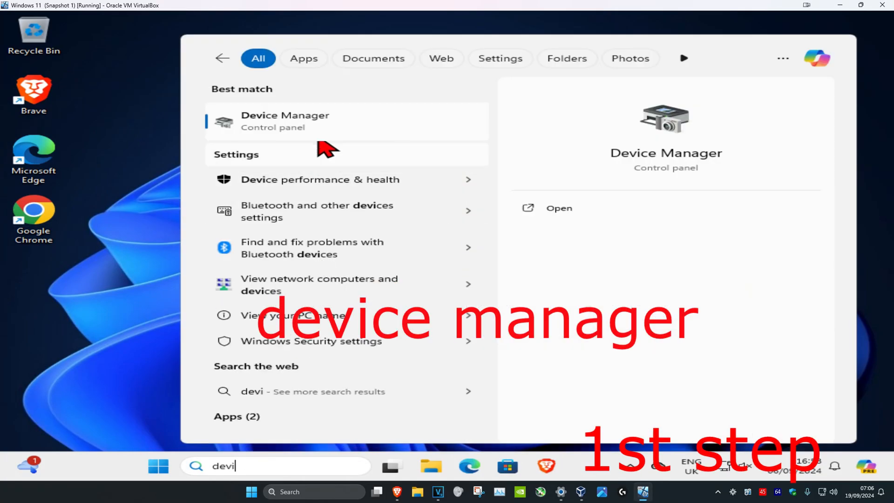
{"action": "left_click", "coordinate": [285, 121]}
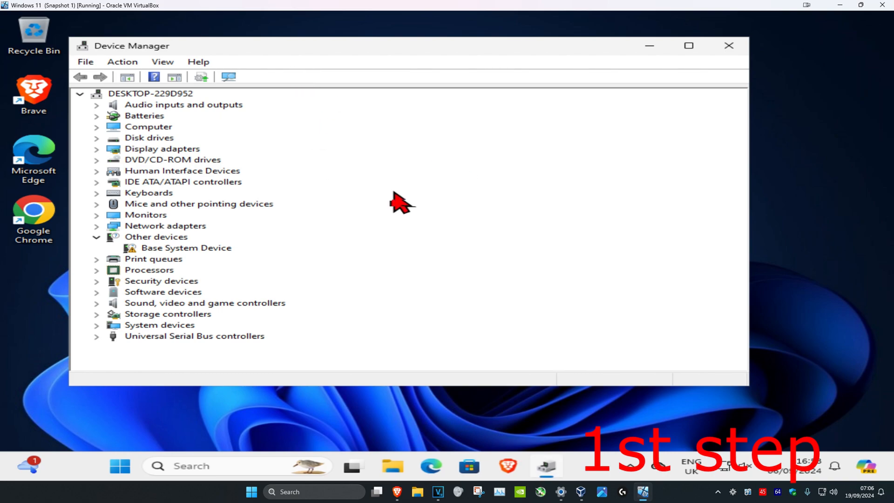
{"action": "left_click", "coordinate": [145, 94]}
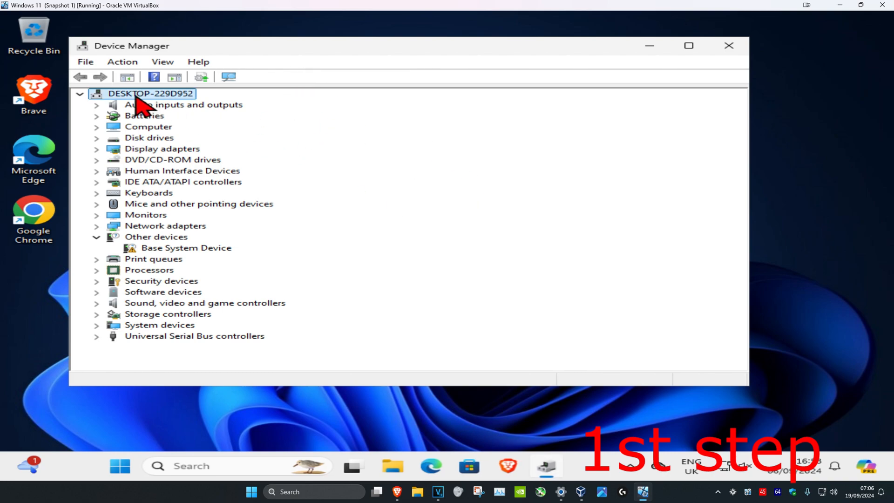
{"action": "left_click", "coordinate": [93, 94]}
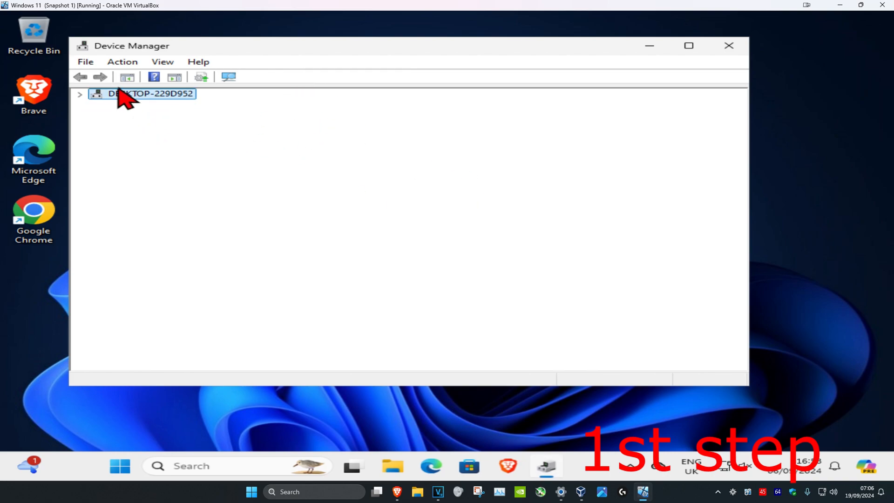
{"action": "left_click", "coordinate": [92, 95]}
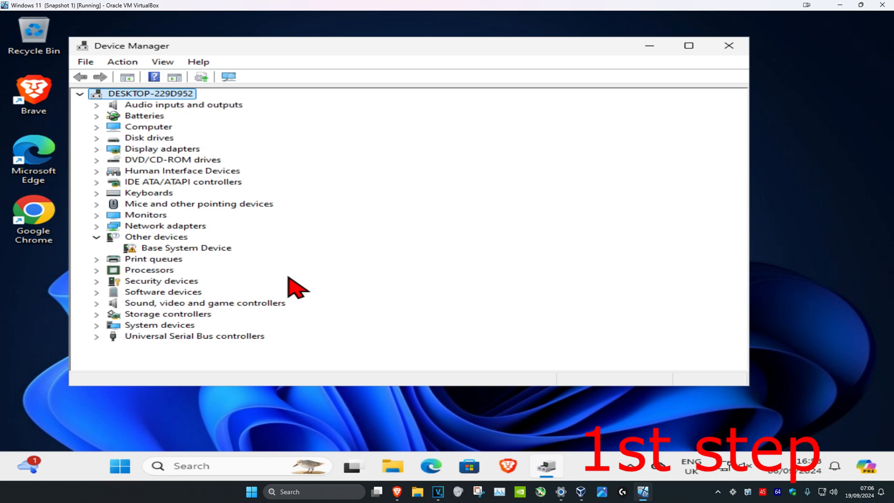
Step: Start the Add legacy hardware wizard from the Action menu
{"action": "left_click", "coordinate": [123, 62]}
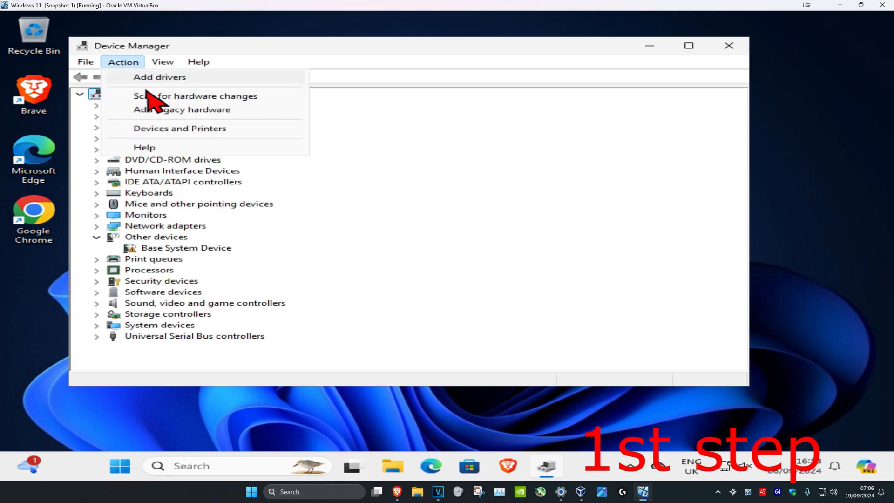
{"action": "left_click", "coordinate": [180, 110]}
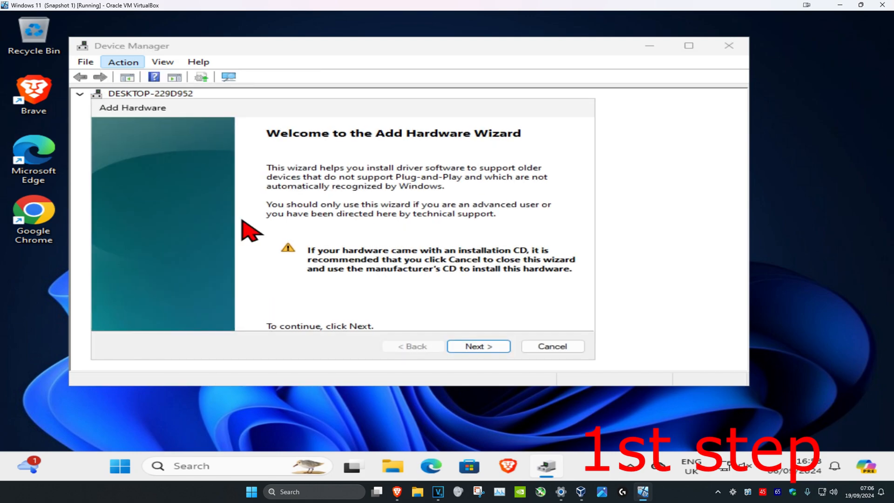
{"action": "mouse_move", "coordinate": [473, 348]}
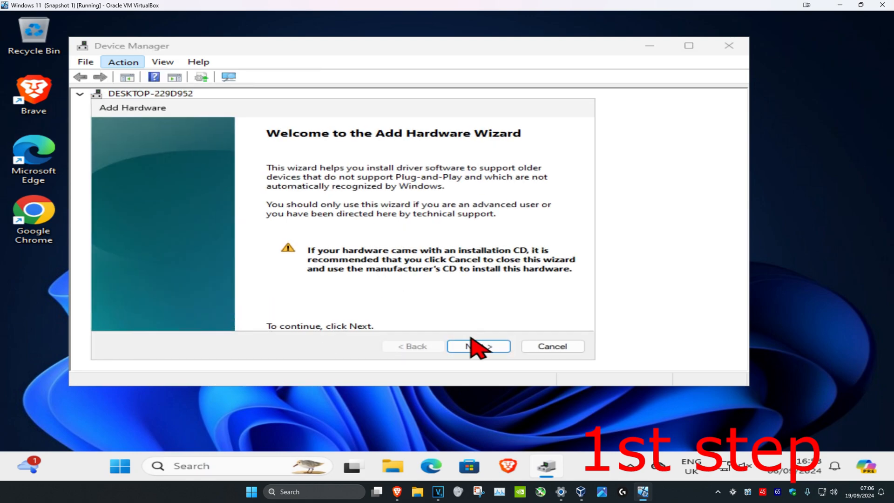
{"action": "left_click", "coordinate": [477, 346]}
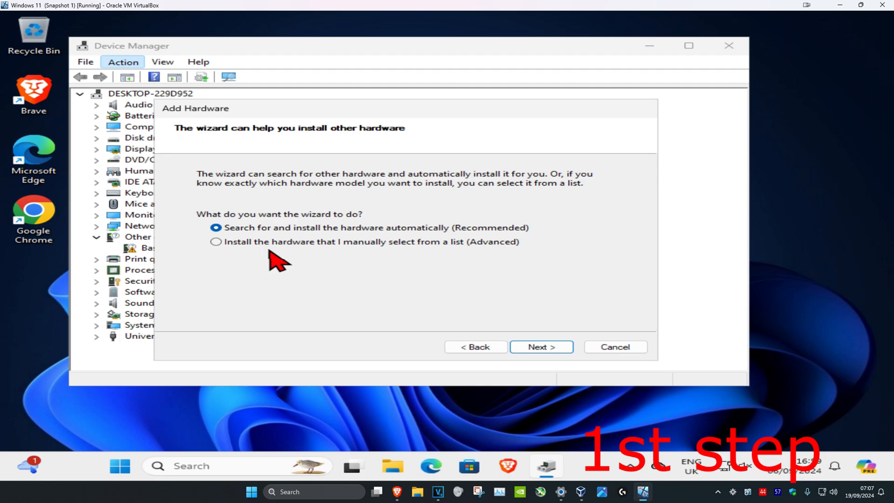
{"action": "mouse_move", "coordinate": [214, 269]}
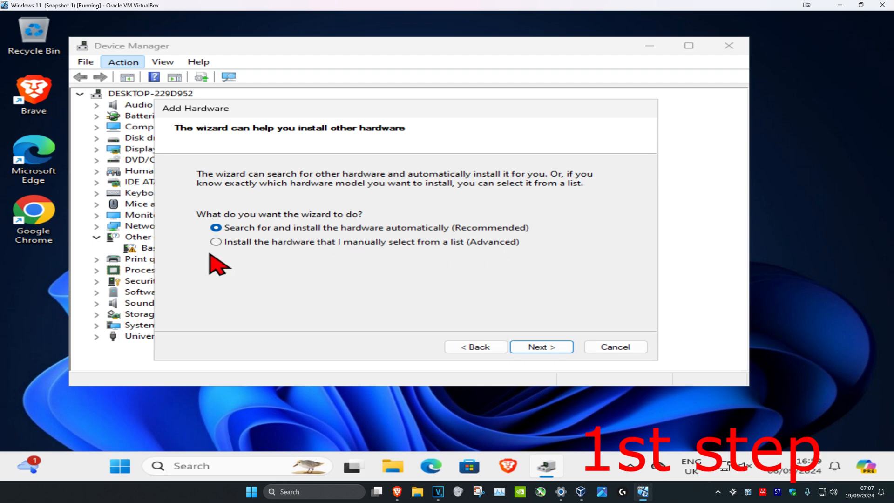
Step: Choose manual installation from a list and select Display adapters as the hardware type
{"action": "left_click", "coordinate": [215, 241]}
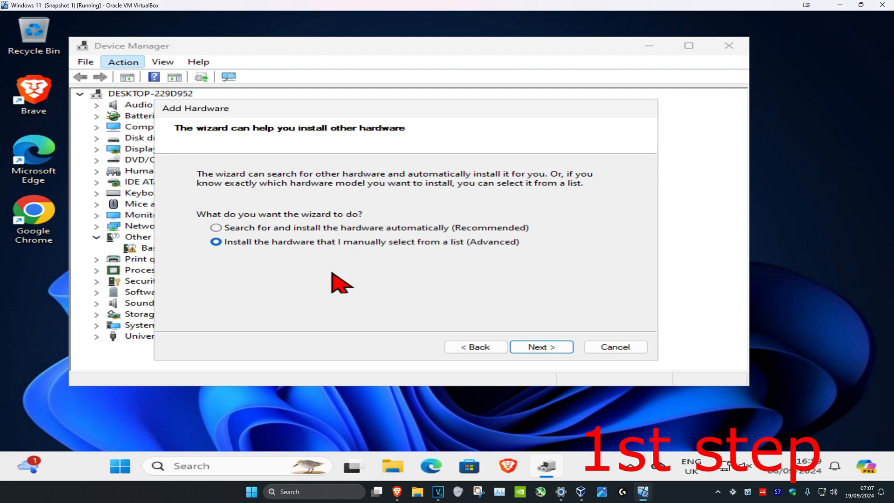
{"action": "left_click", "coordinate": [541, 347]}
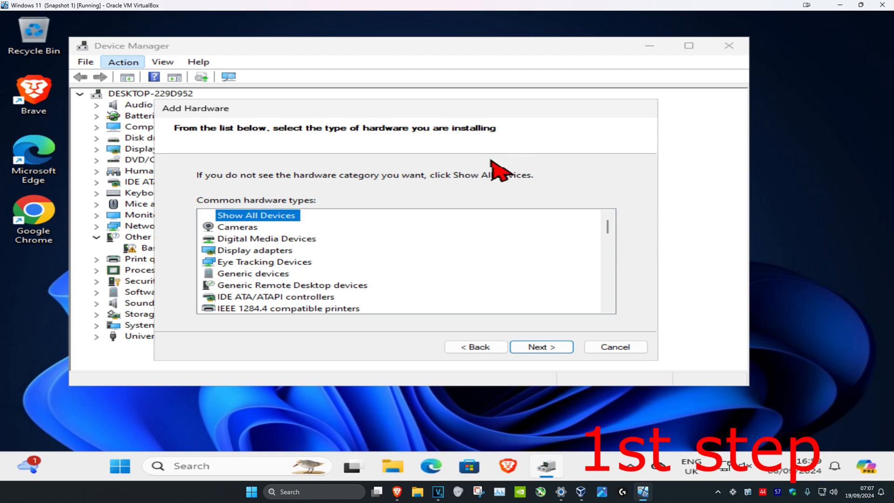
{"action": "left_click", "coordinate": [254, 250]}
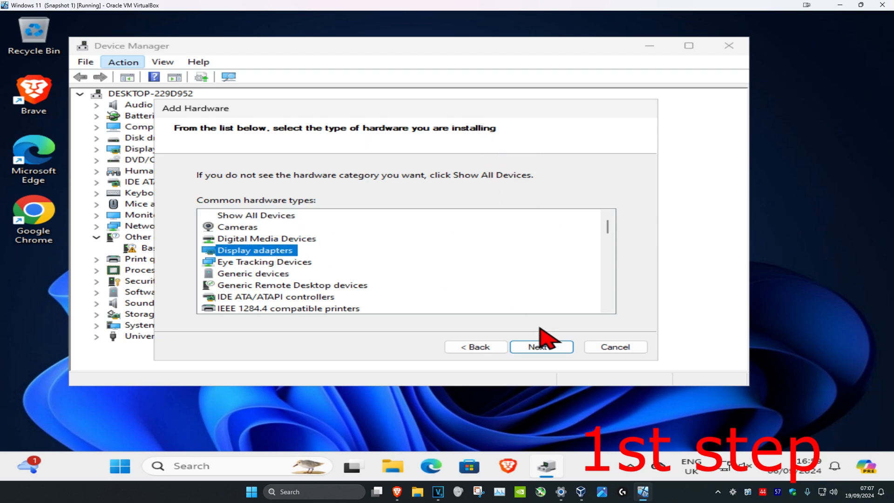
{"action": "left_click", "coordinate": [542, 347]}
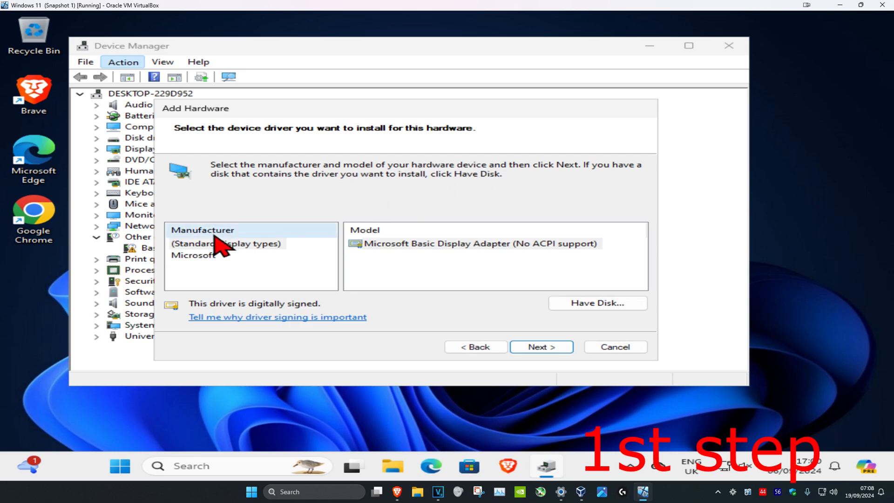
Step: Install the Microsoft Remote Display Adapter driver and finish the wizard
{"action": "left_click", "coordinate": [192, 255]}
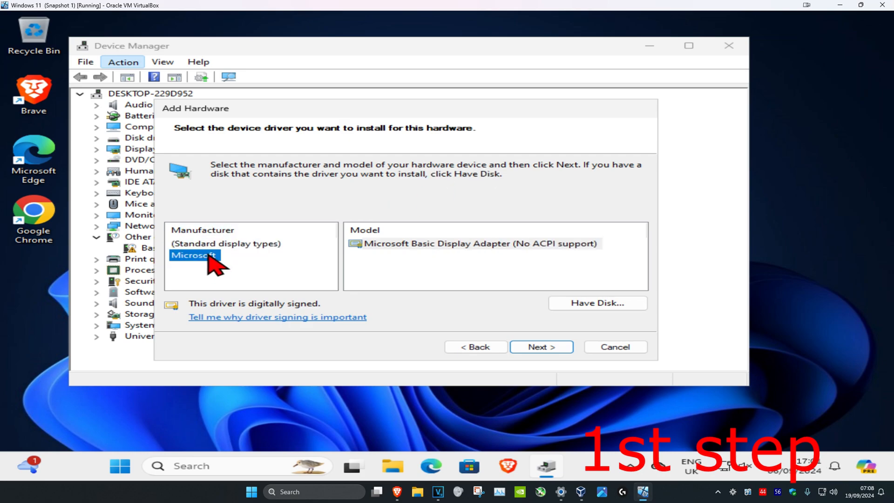
{"action": "left_click", "coordinate": [440, 243]}
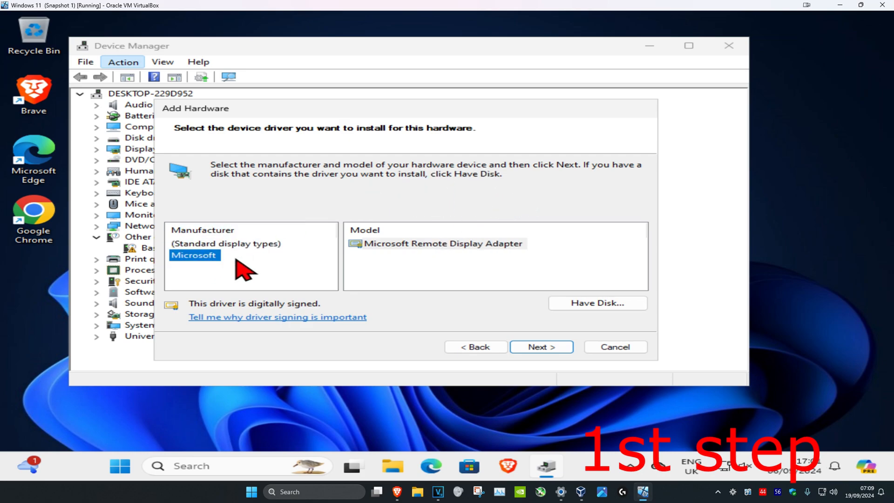
{"action": "mouse_move", "coordinate": [405, 262]}
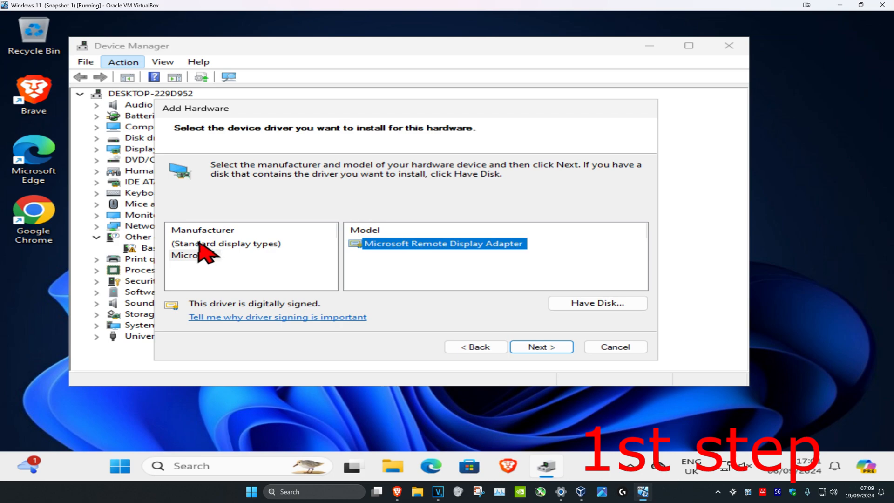
{"action": "mouse_move", "coordinate": [540, 347]}
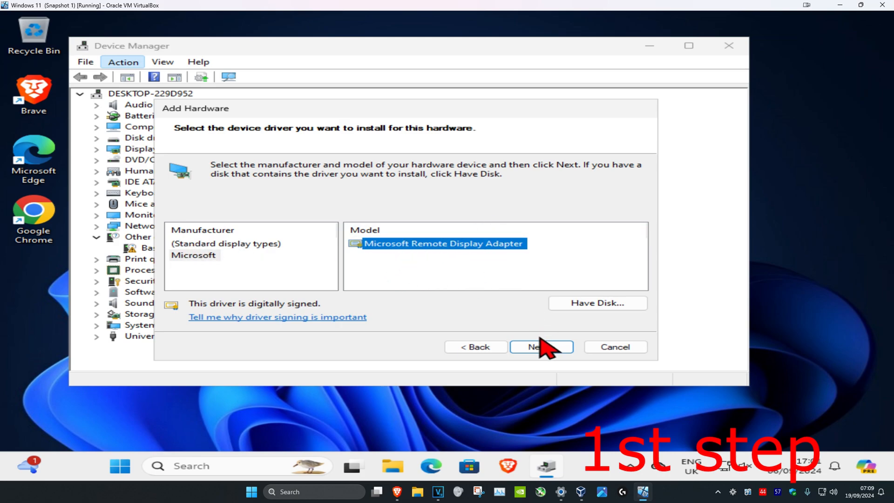
{"action": "left_click", "coordinate": [542, 347]}
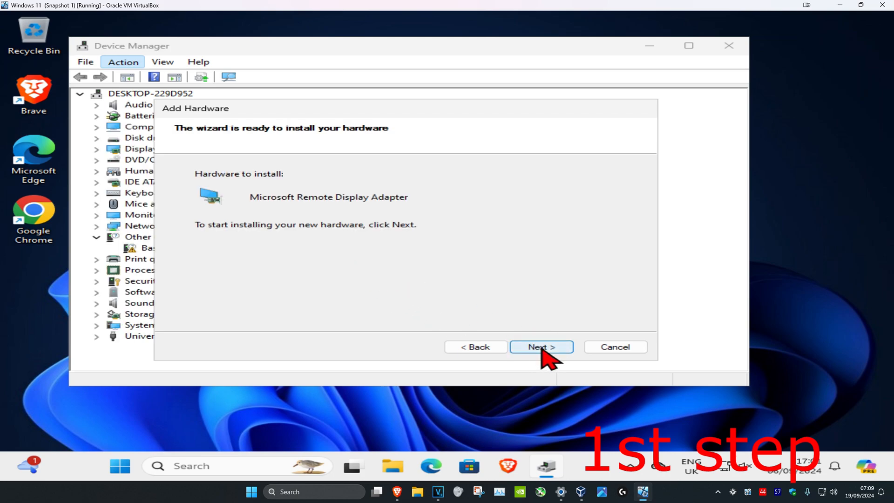
{"action": "left_click", "coordinate": [541, 347]}
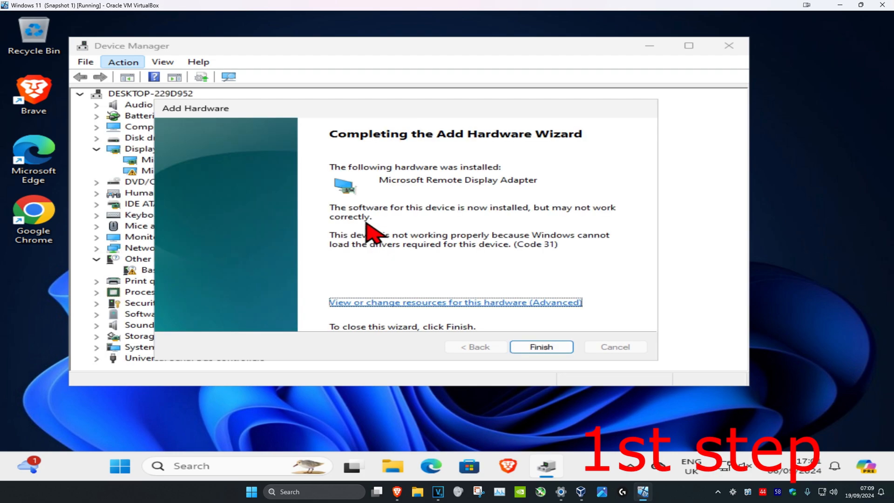
{"action": "left_click", "coordinate": [540, 346]}
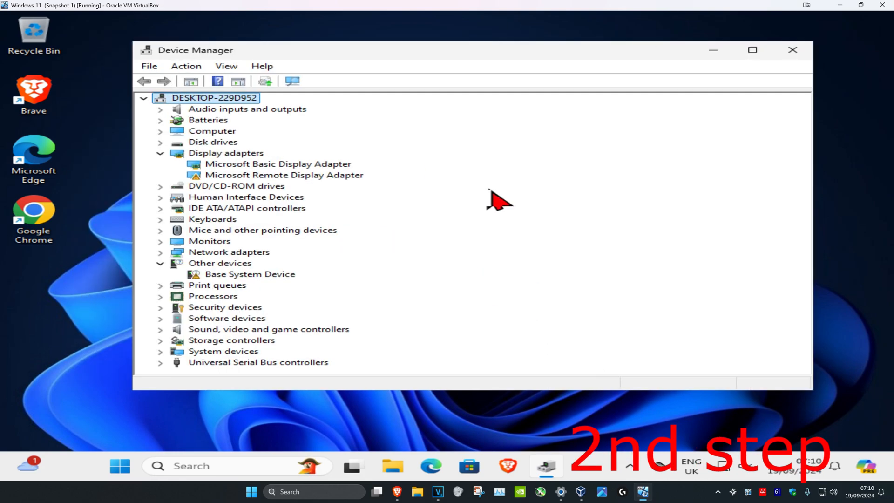
{"action": "mouse_move", "coordinate": [228, 168]}
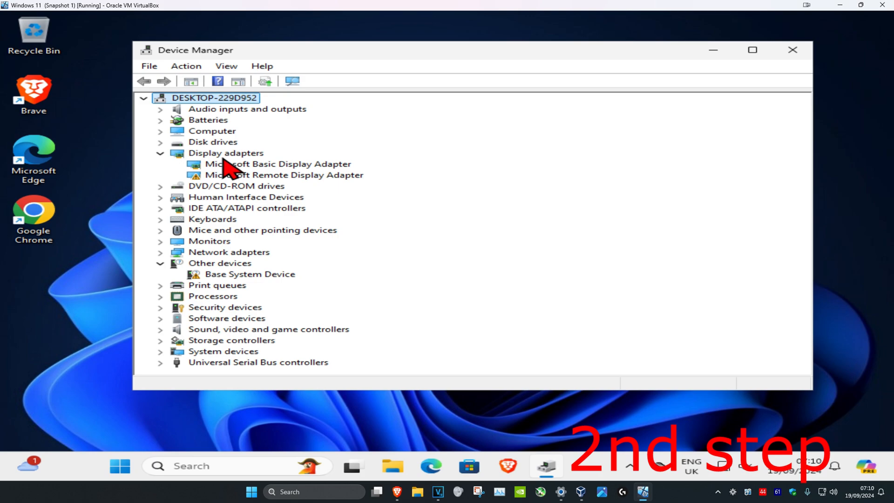
Step: Run an automatic driver search for Microsoft Remote Display Adapter, then return to search options
{"action": "left_click", "coordinate": [283, 175]}
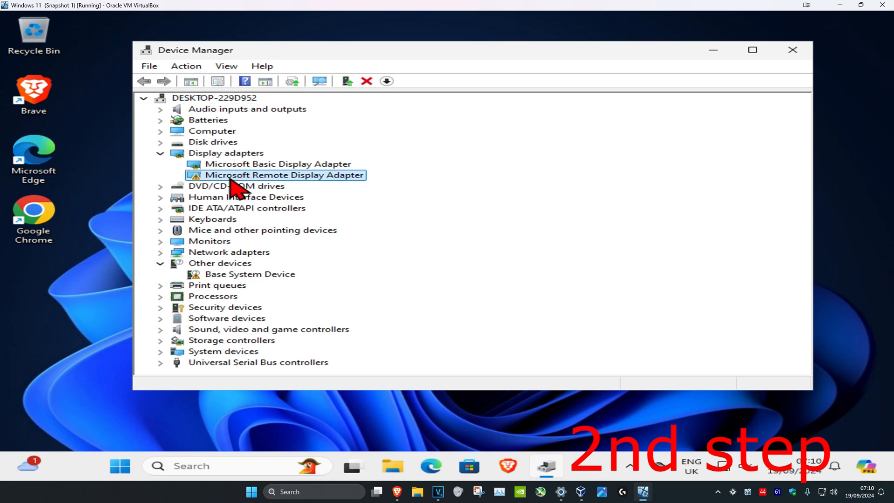
{"action": "right_click", "coordinate": [282, 175]}
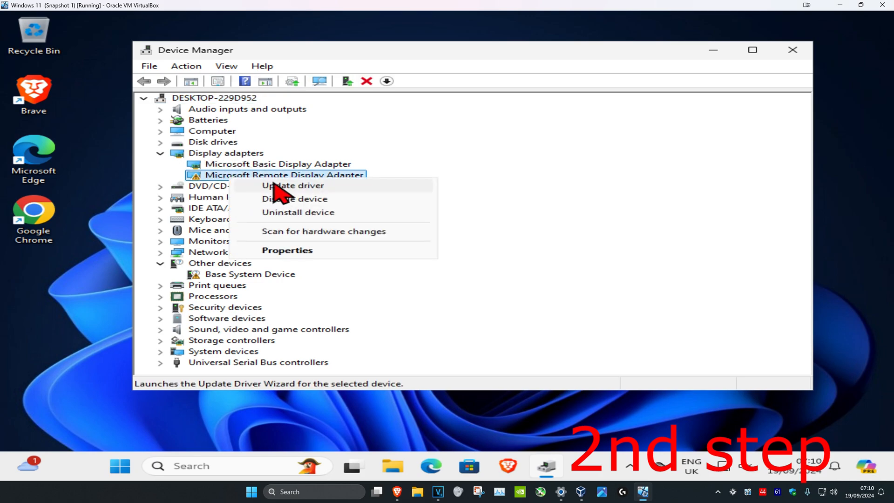
{"action": "left_click", "coordinate": [293, 185]}
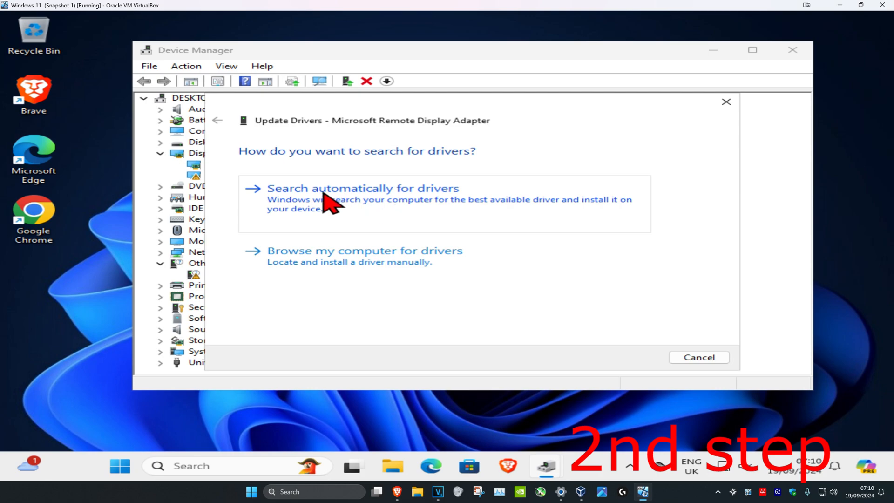
{"action": "left_click", "coordinate": [363, 188]}
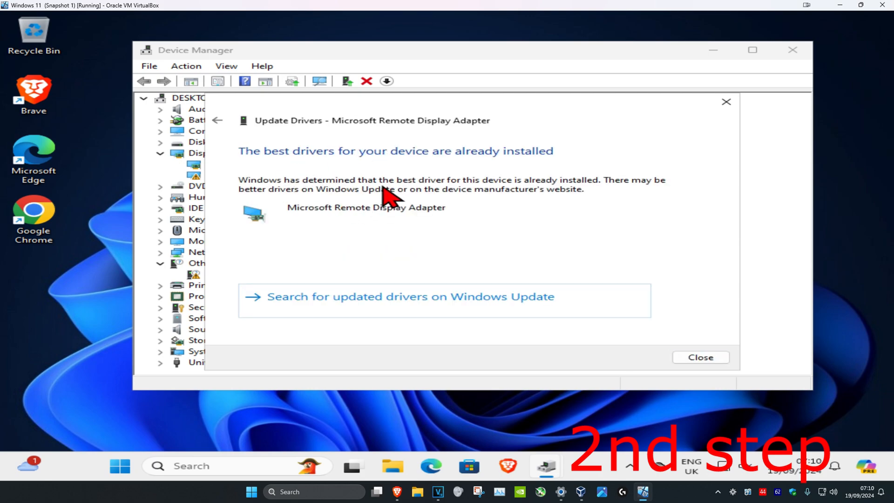
{"action": "mouse_move", "coordinate": [218, 120]}
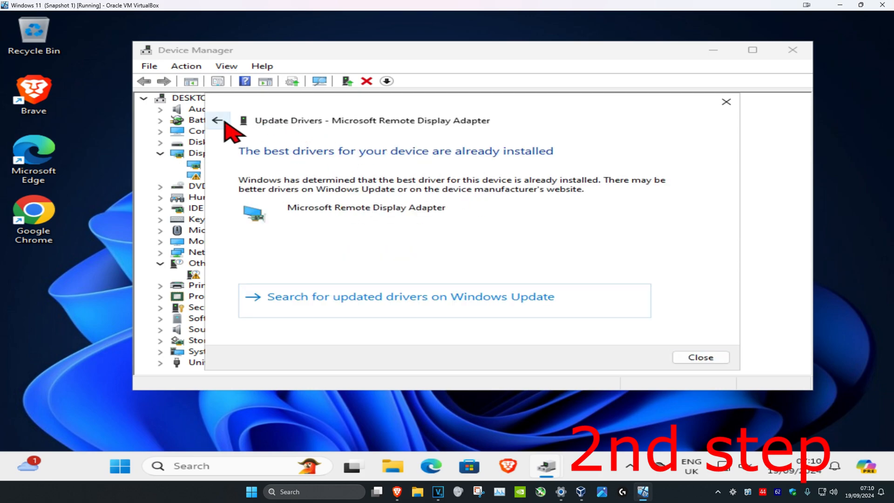
{"action": "left_click", "coordinate": [229, 120]}
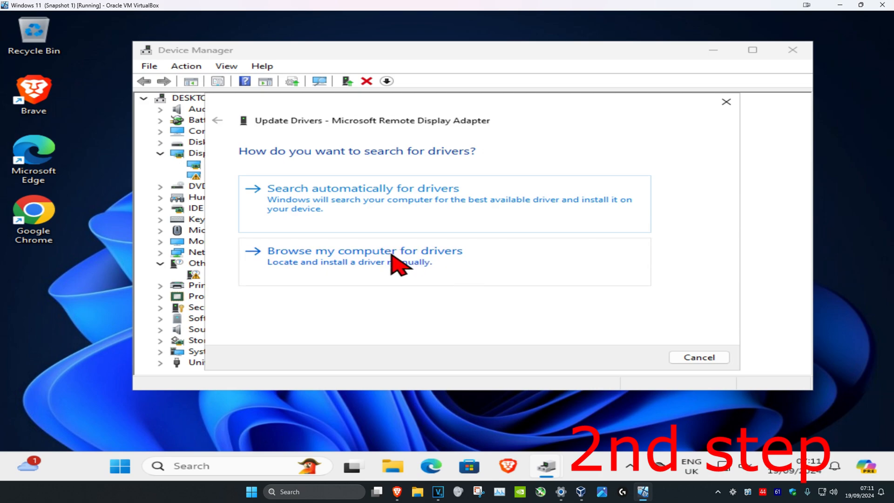
Step: Manually reinstall the Microsoft Remote Display Adapter driver from the list and dismiss the Code 31 error
{"action": "left_click", "coordinate": [365, 251]}
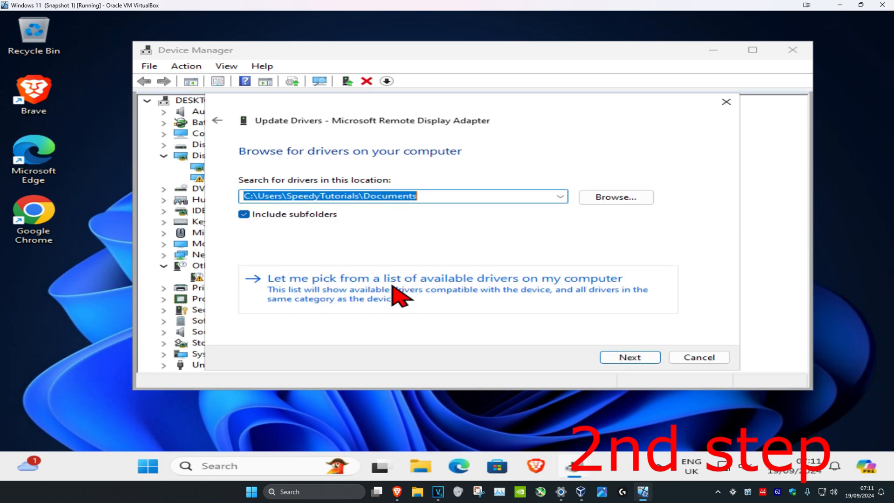
{"action": "left_click", "coordinate": [391, 279]}
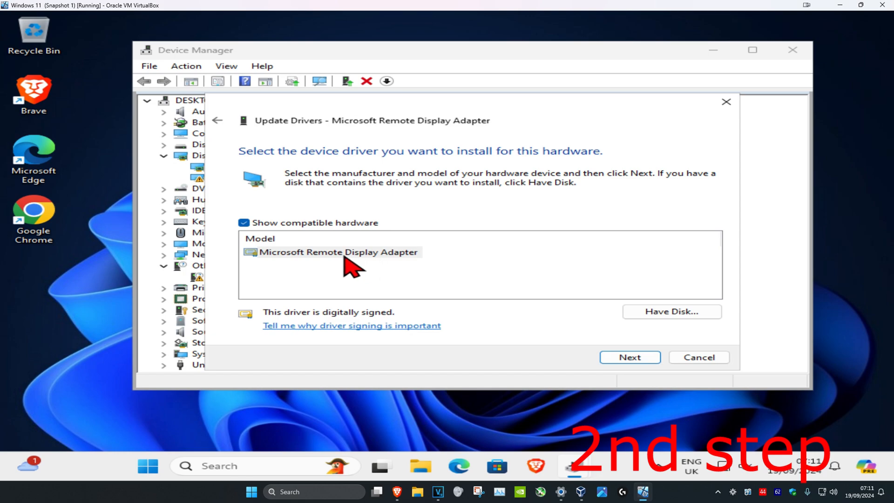
{"action": "left_click", "coordinate": [630, 357]}
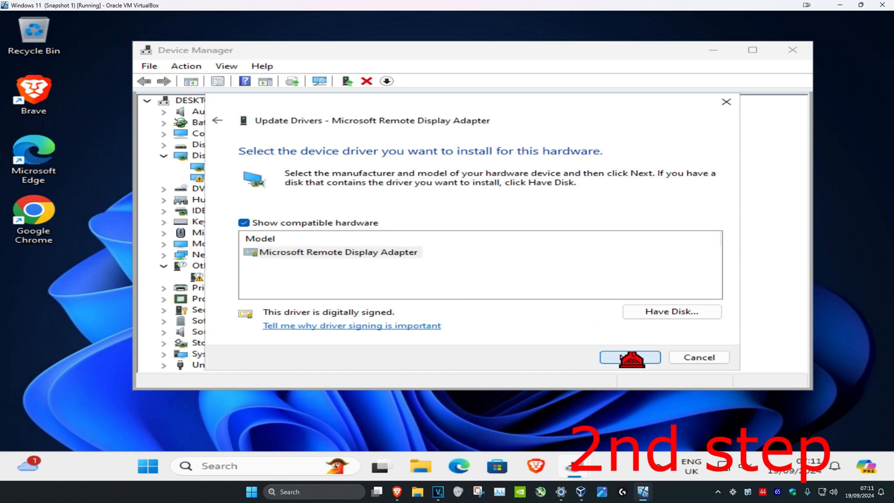
{"action": "left_click", "coordinate": [630, 357]}
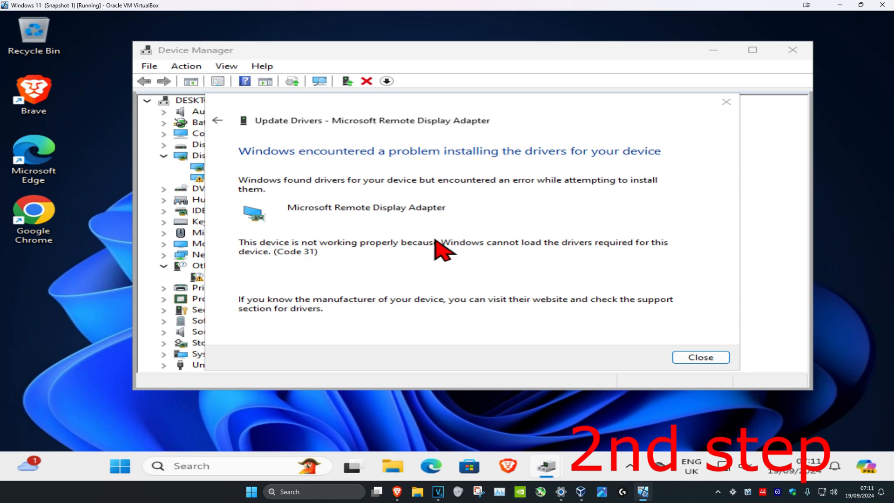
{"action": "mouse_move", "coordinate": [397, 267]}
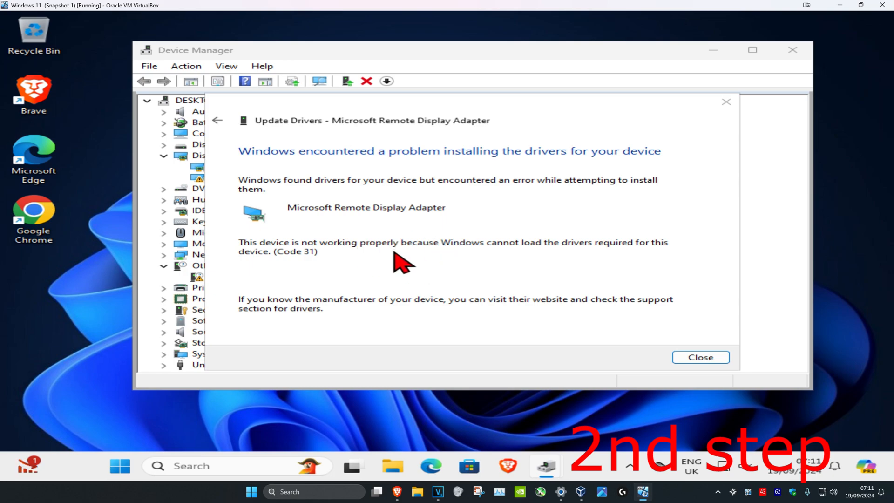
{"action": "mouse_move", "coordinate": [405, 213]}
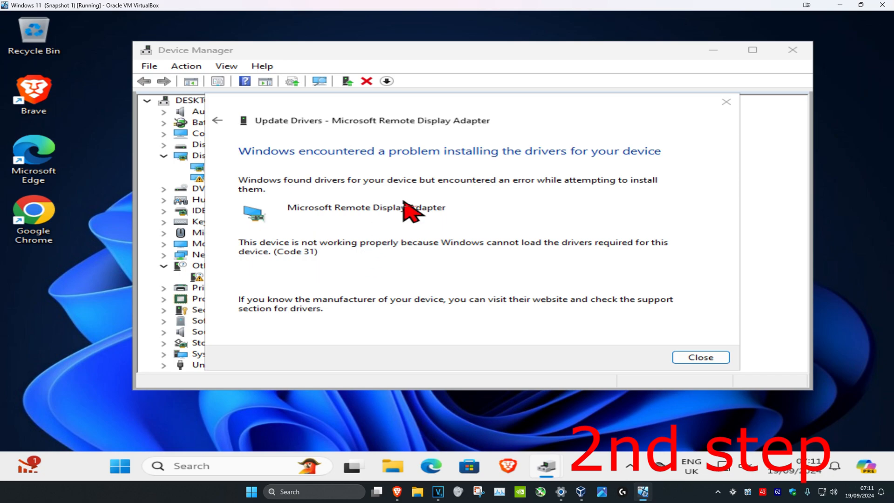
{"action": "left_click", "coordinate": [700, 357]}
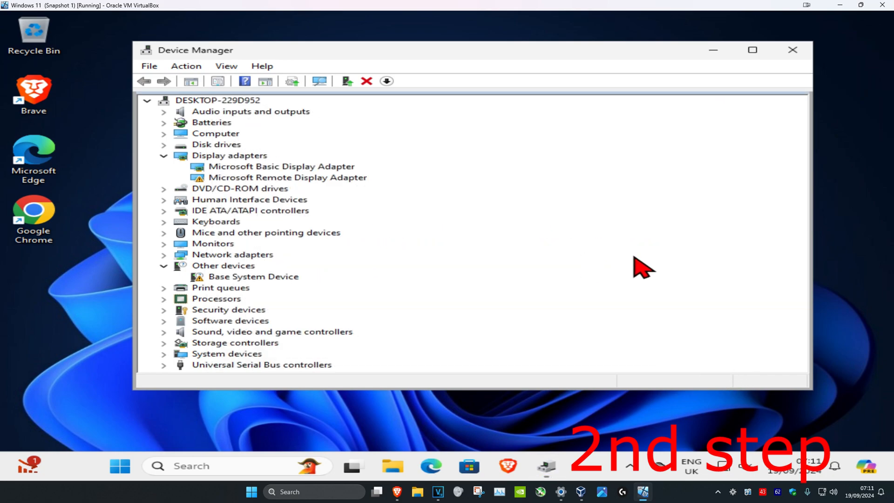